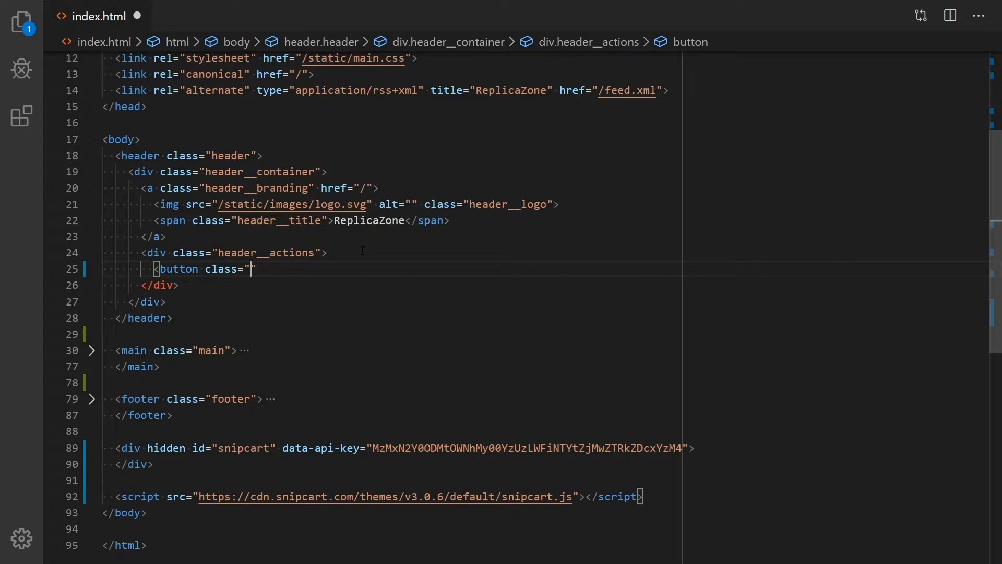
Step: Add a header__checkout snipcart-checkout button holding the cart SVG and save index.html
type("header__checkout snipcart-checkout\">")
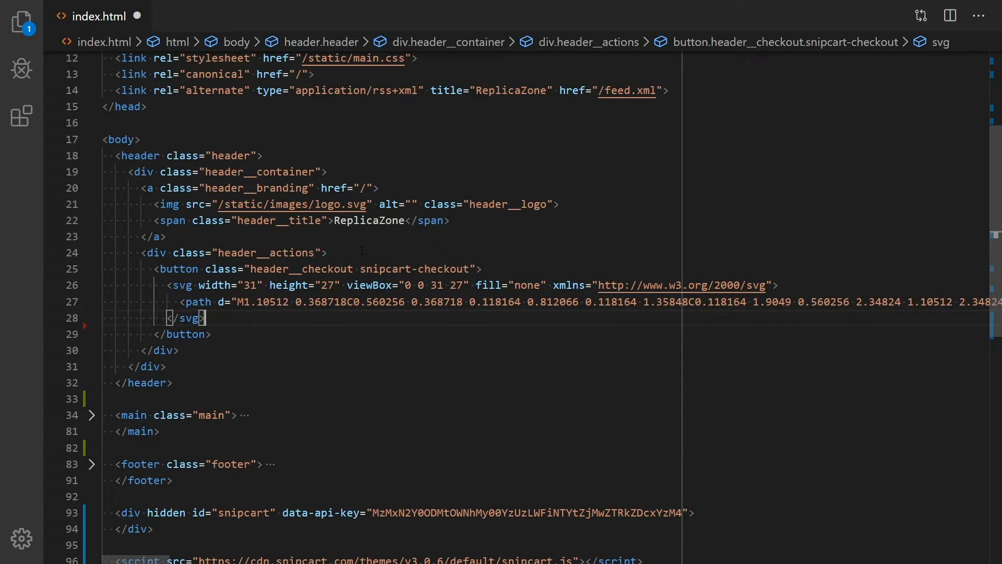
key("ctrl+s")
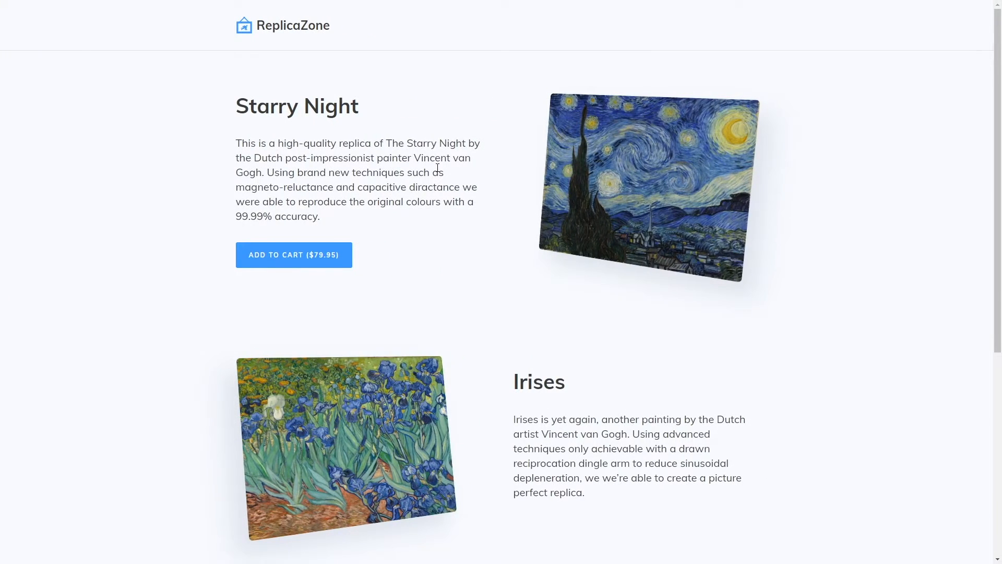
Step: Refresh ReplicaZone, view the cart summary listing Starry Night at $79.95, then close it
left_click(294, 254)
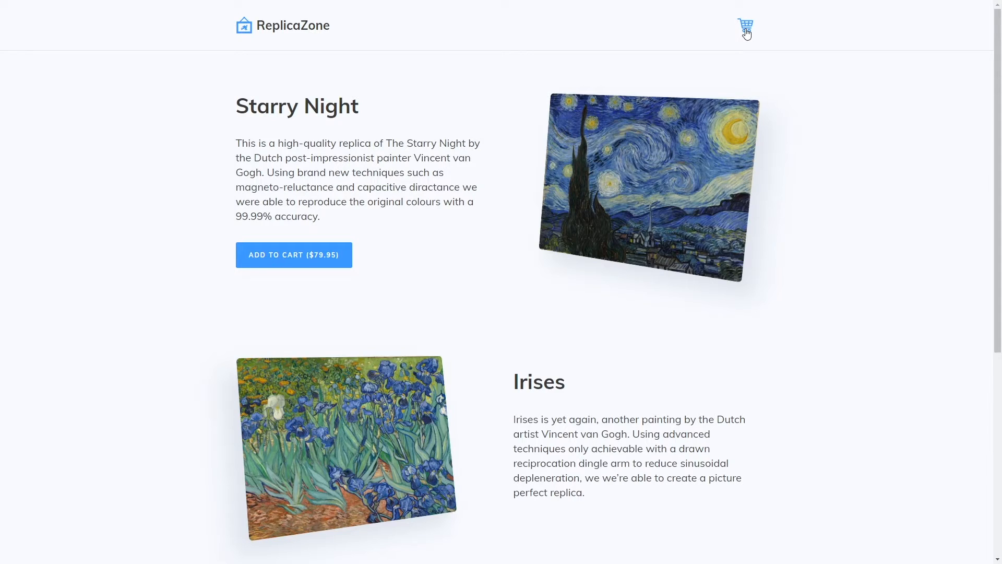
left_click(745, 26)
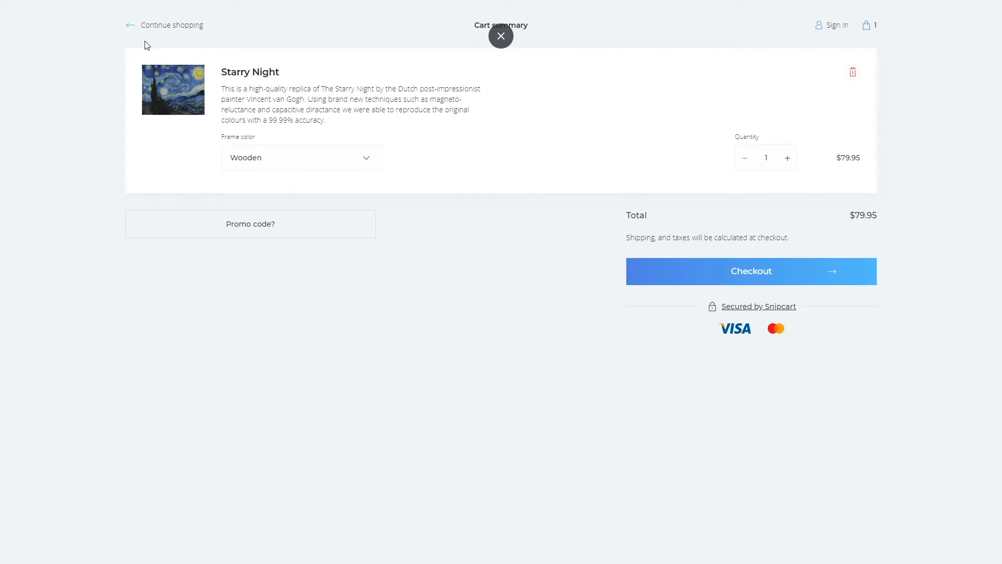
left_click(501, 36)
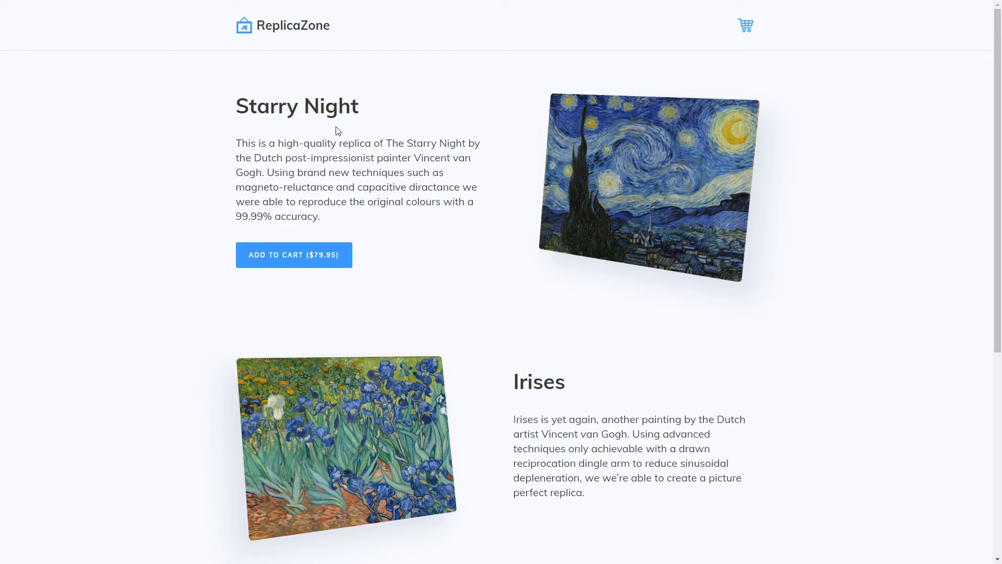
mouse_move(745, 29)
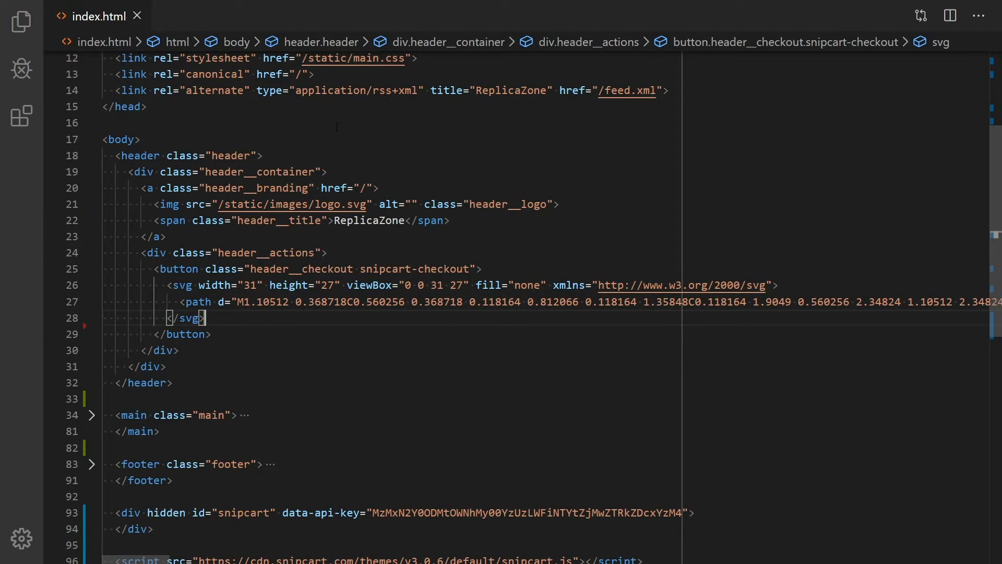
Step: Add a snipcart-total-price span reading $0.00 below the cart icon in the button
key("Enter")
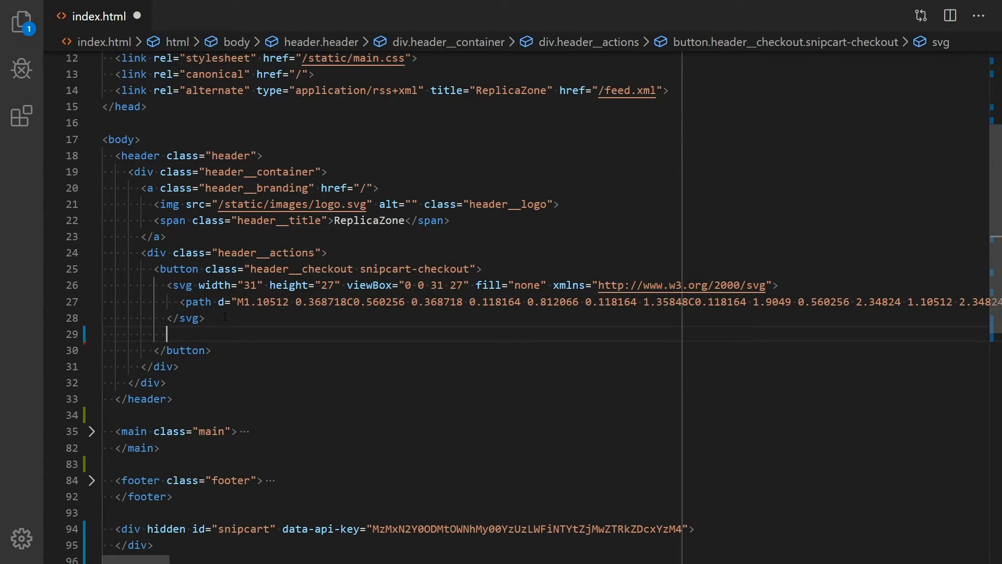
type("<span class")
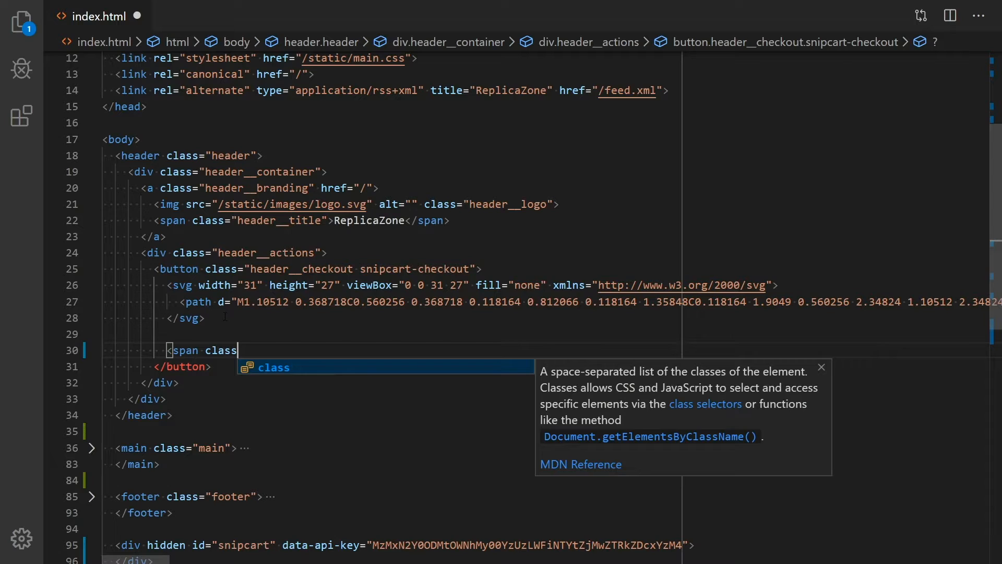
type("=\"snipcart-total\"")
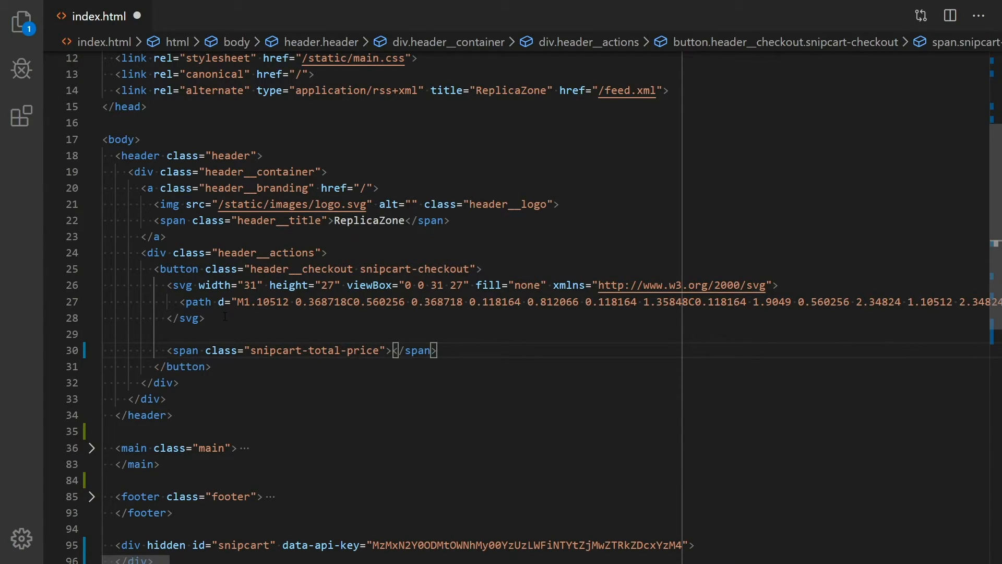
type("$0.00")
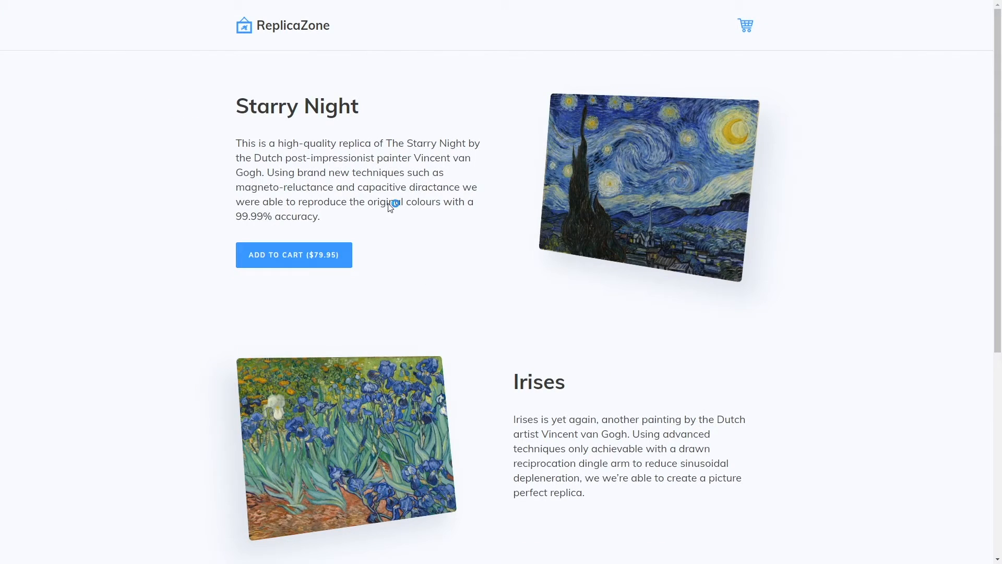
Step: Reload the page and add to cart so the header total updates to $159.90
left_click(293, 254)
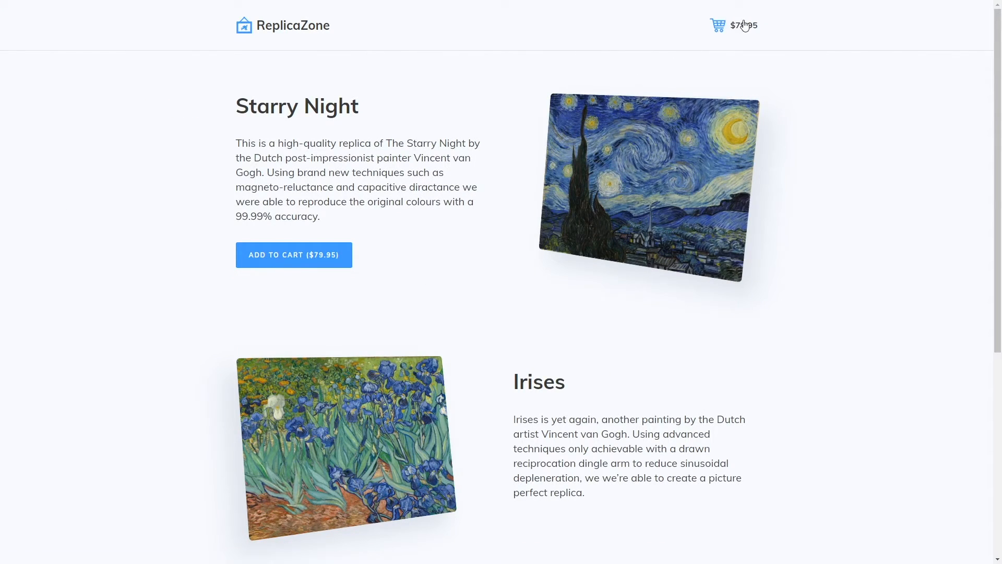
left_click(733, 25)
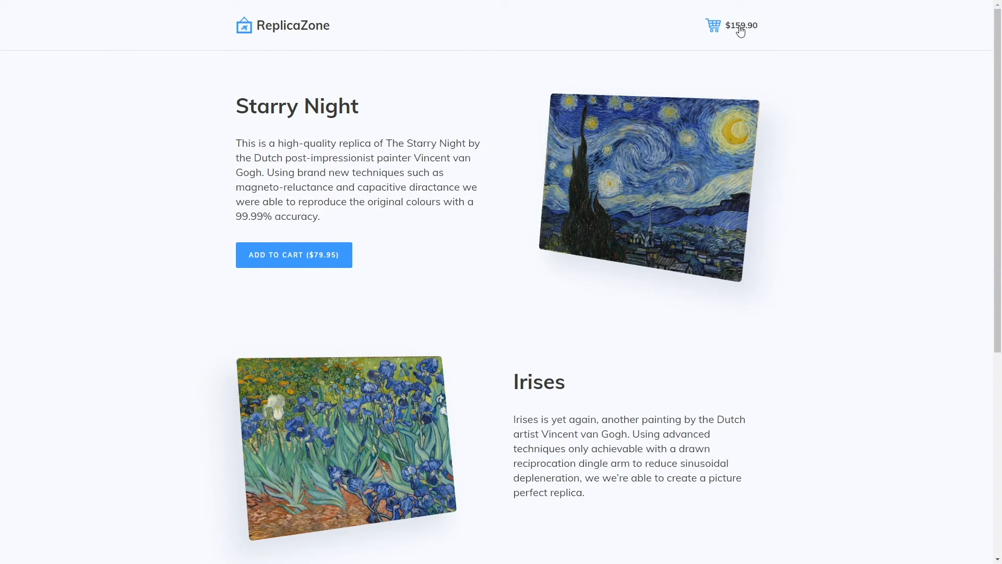
mouse_move(618, 73)
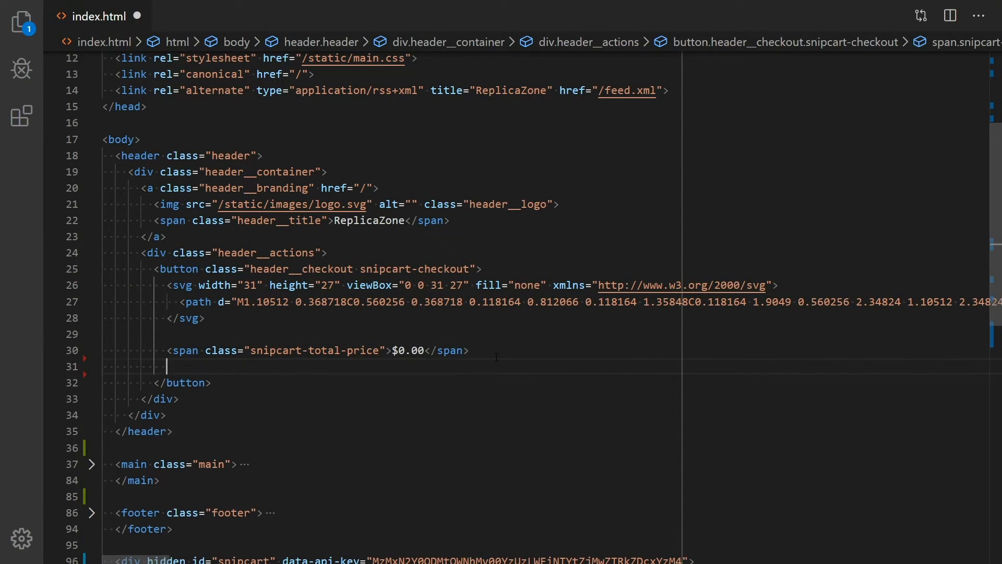
Step: Add a parenthesised snipcart-items-count span reading 0 after the total price
type("<span cl)")
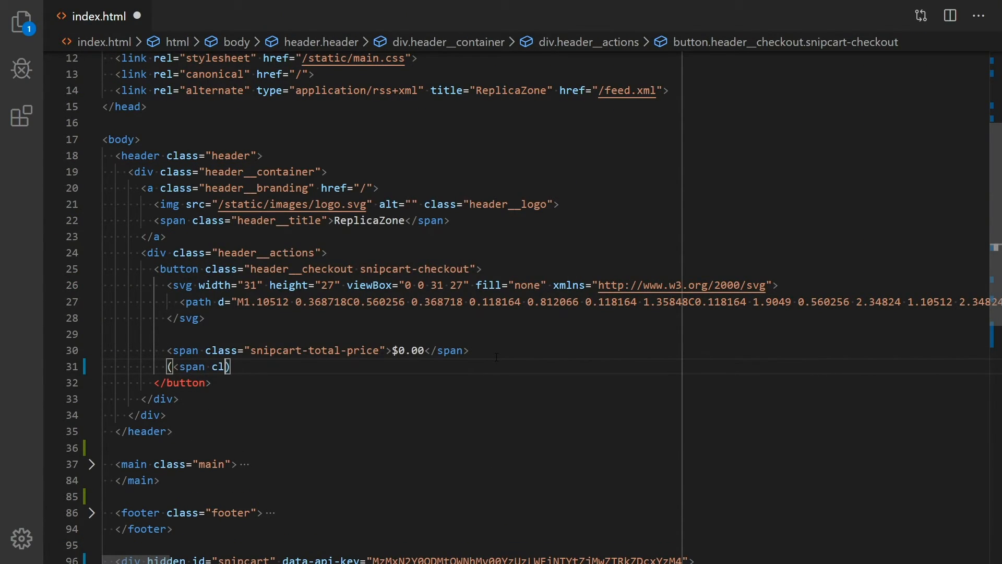
type("class=\"snipcart-items-coun")
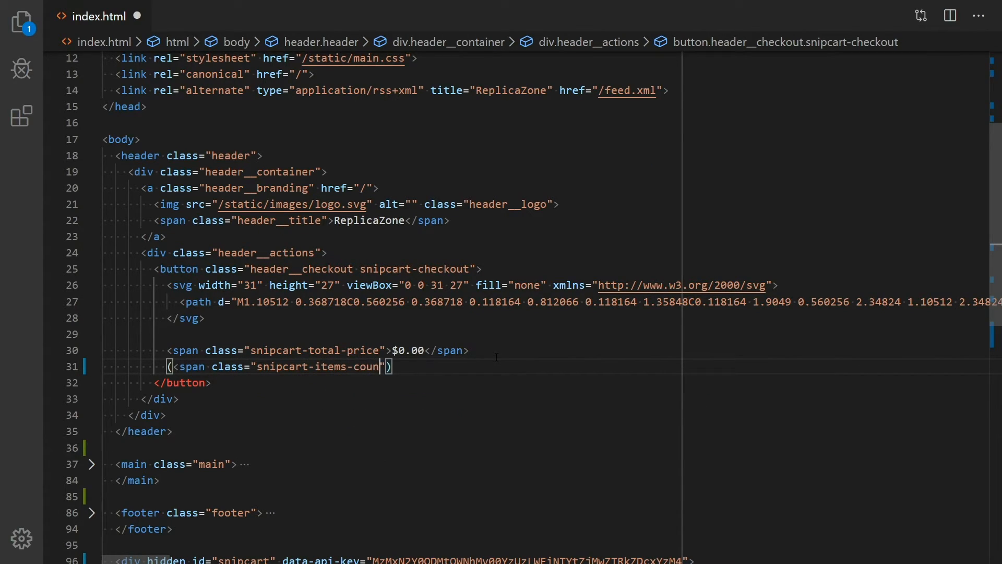
type(">0")
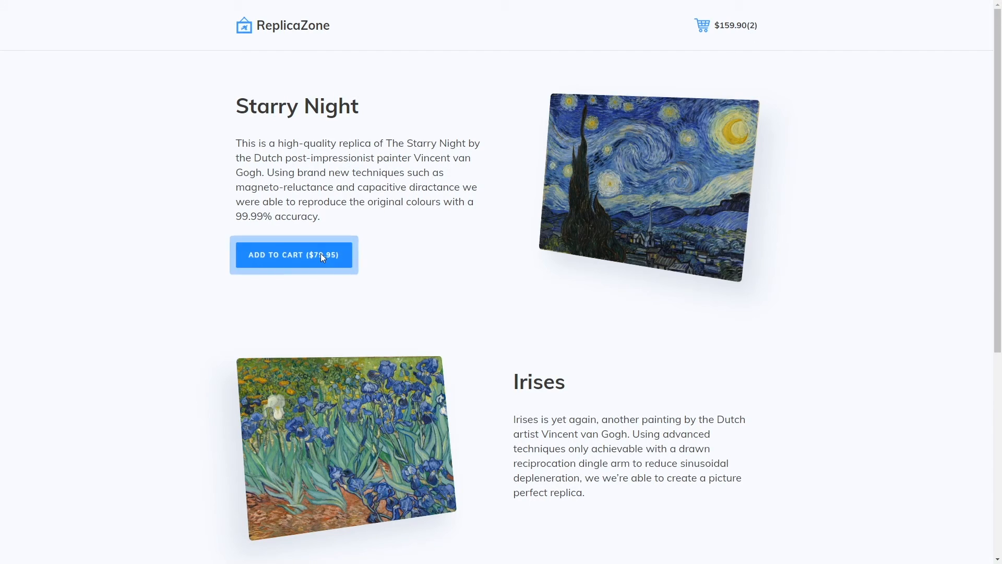
Step: Add a third Starry Night, then remove it from the cart so the header reads $0.00(0)
left_click(294, 254)
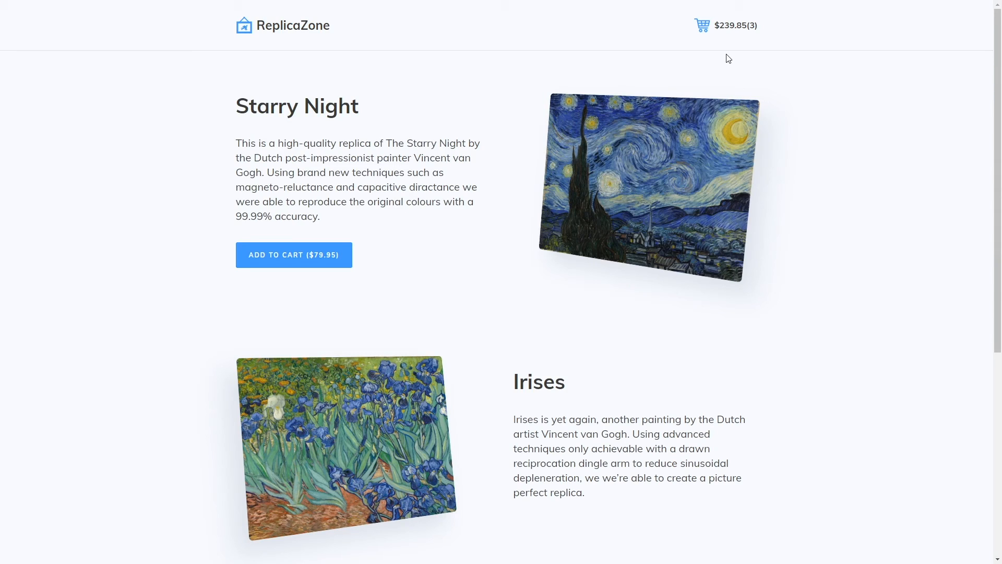
left_click(700, 25)
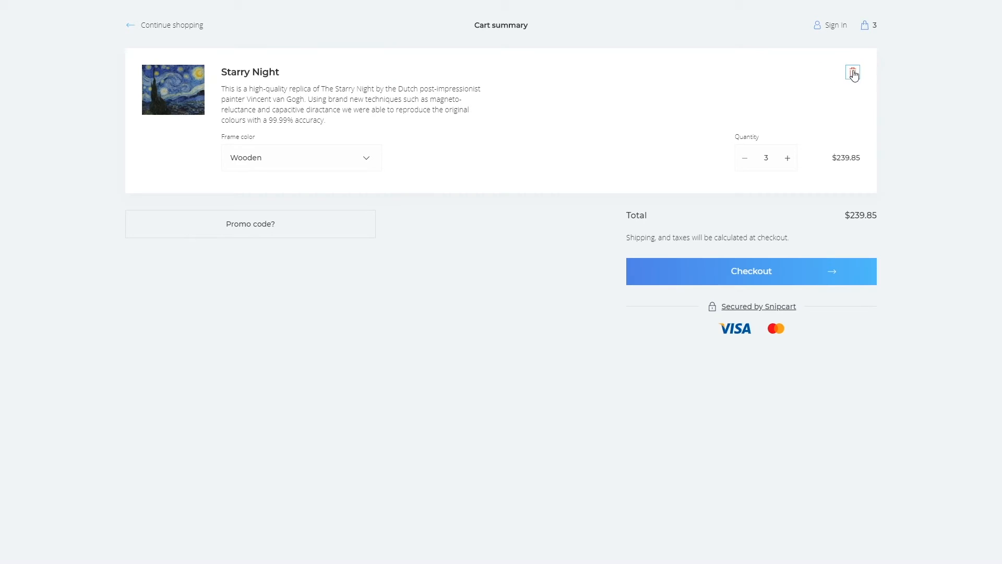
left_click(852, 72)
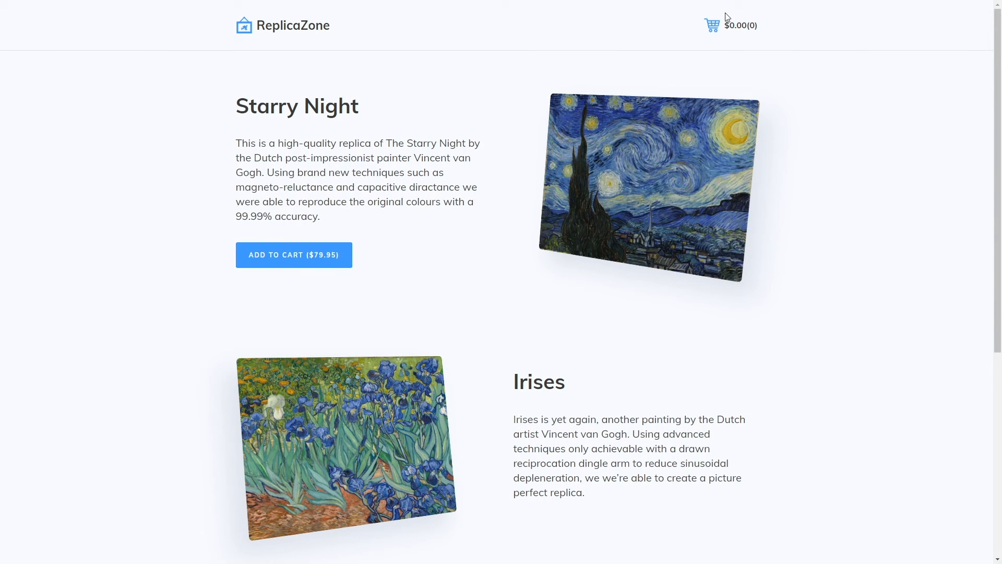